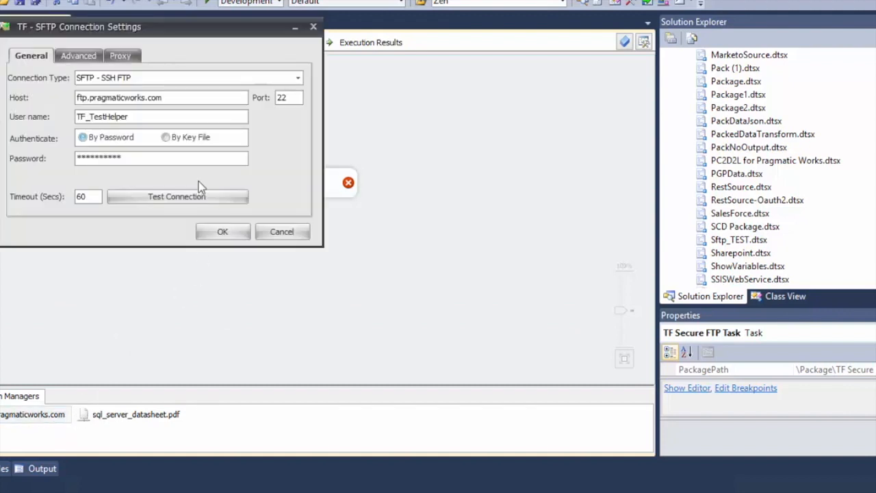
Confirm the sql_server_datasheet.pdf connection targets C:\ssis\sql_server_datasheet.pdf, leaving it unchanged.
drag(79, 26, 209, 166)
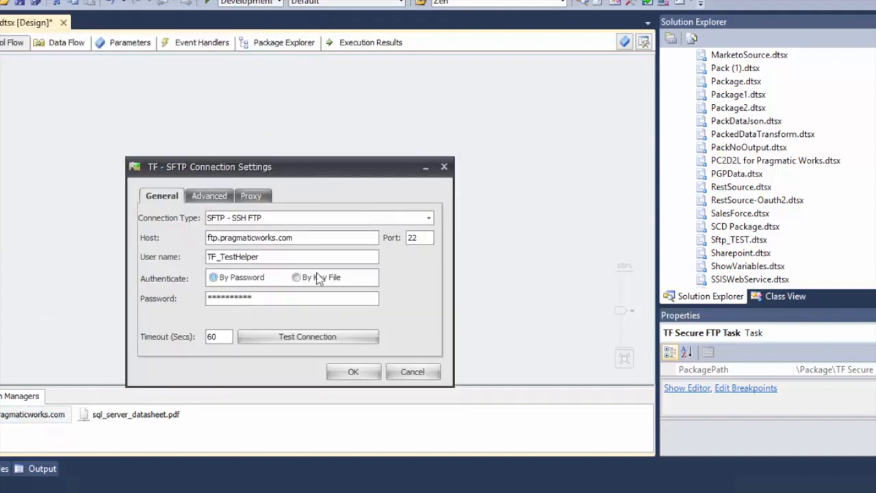
mouse_move(354, 371)
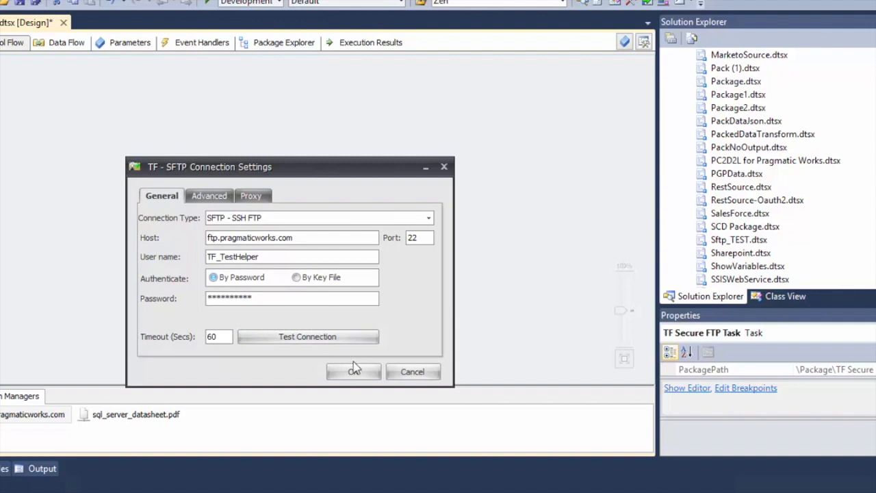
double_click(135, 415)
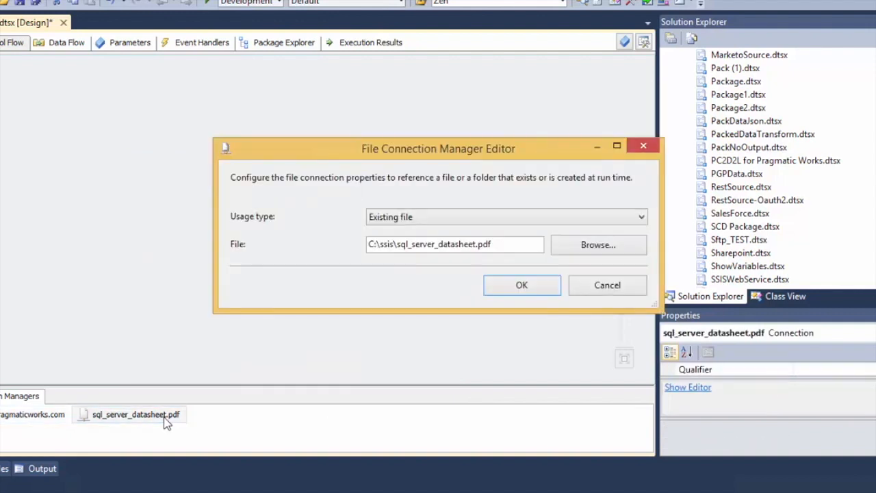
mouse_move(300, 381)
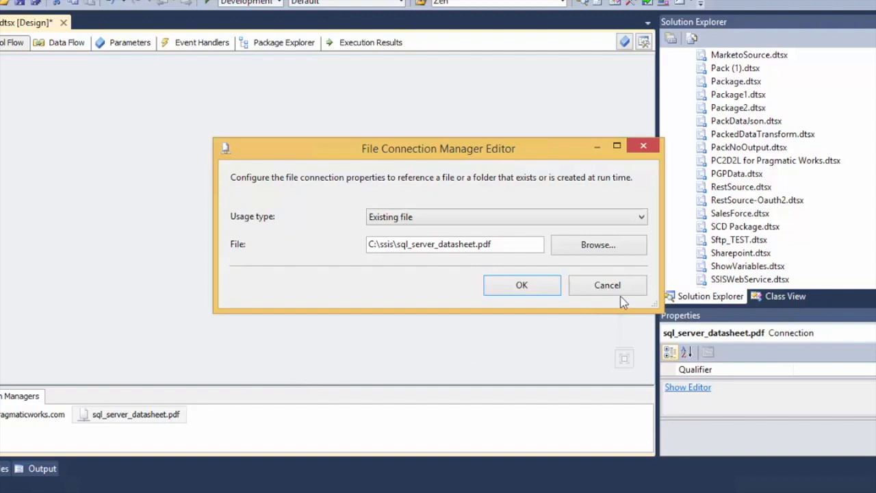
click(522, 285)
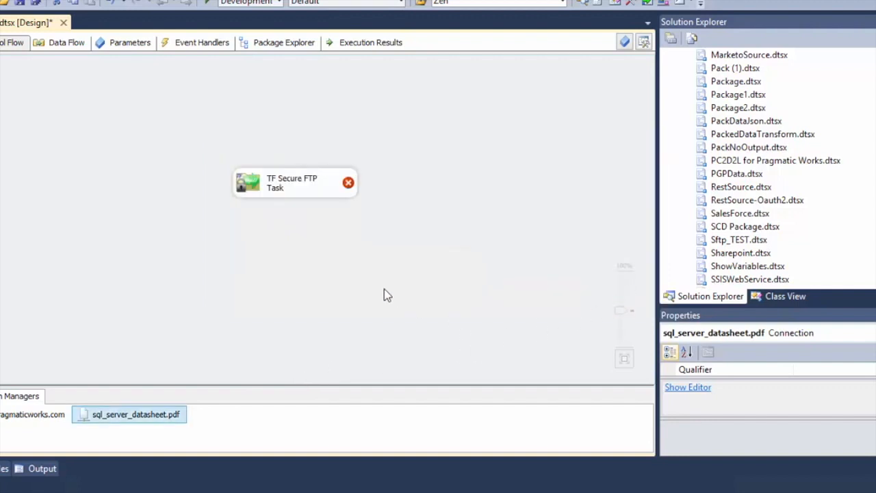
mouse_move(365, 285)
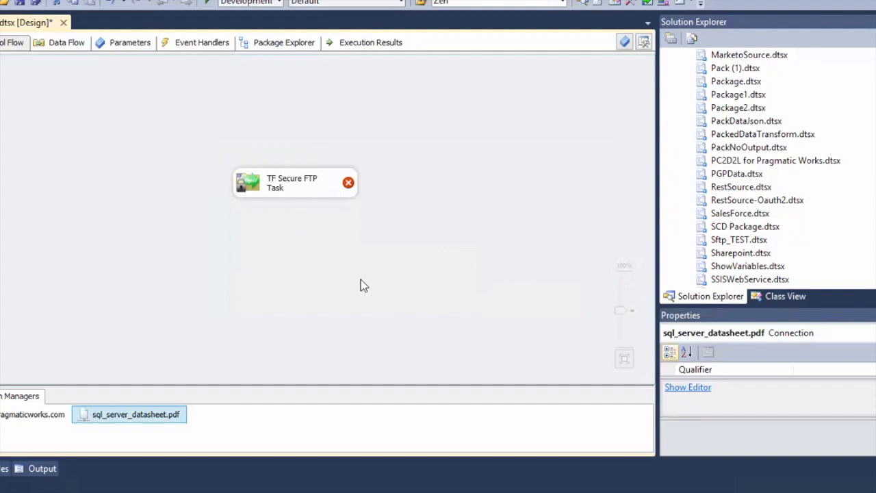
mouse_move(260, 185)
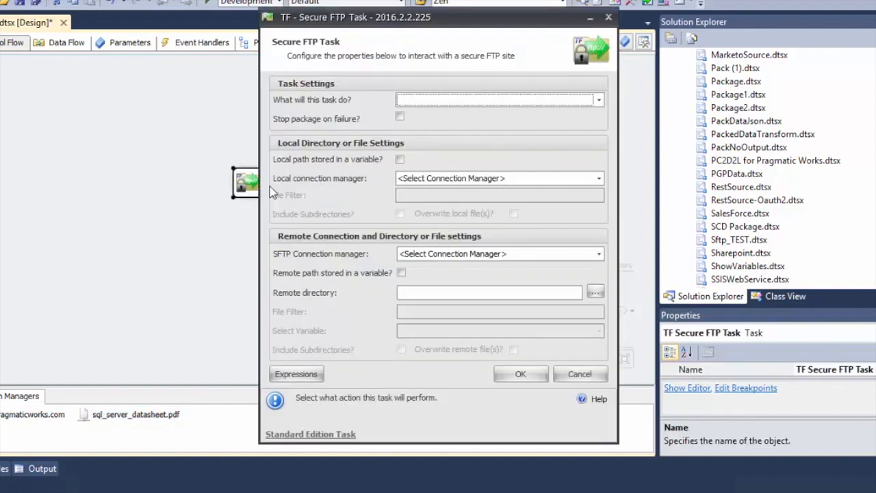
Set the task to download into the sql_server_datasheet.pdf connection, overwriting the local file.
click(596, 99)
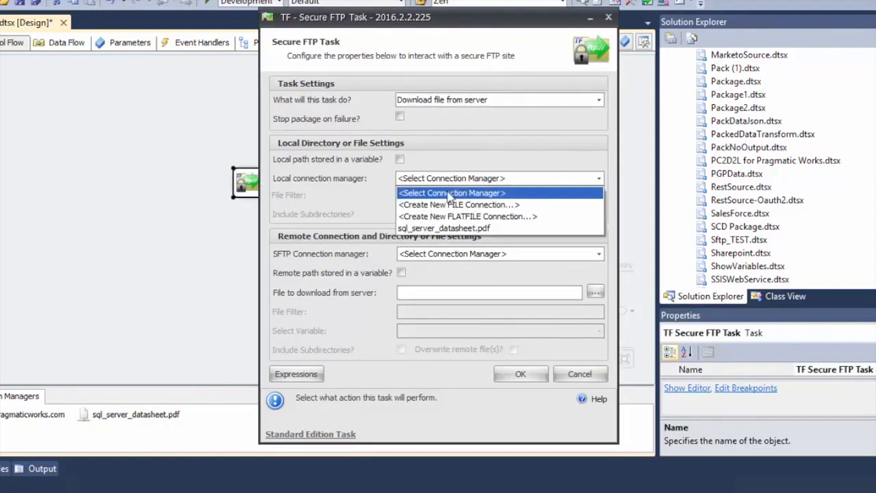
click(444, 228)
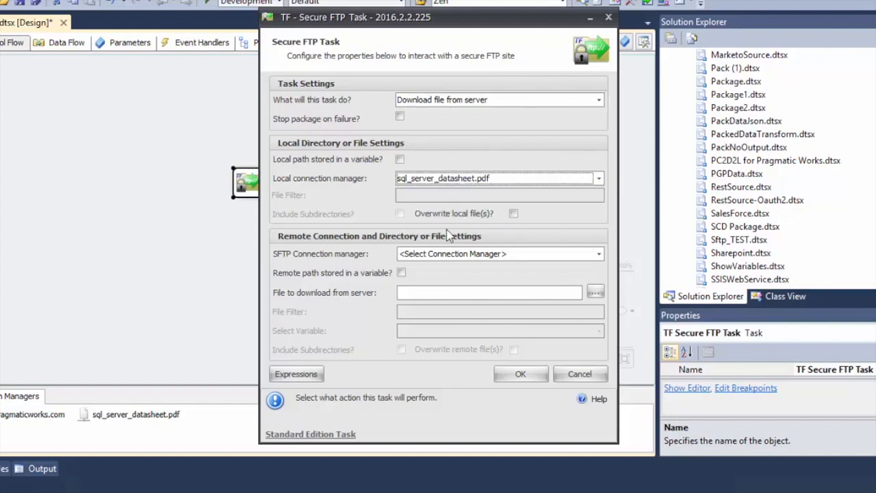
mouse_move(498, 223)
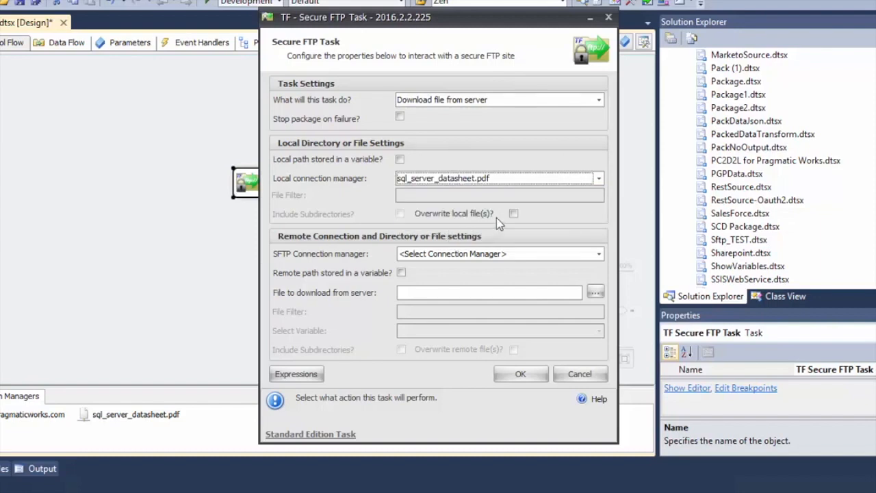
click(513, 213)
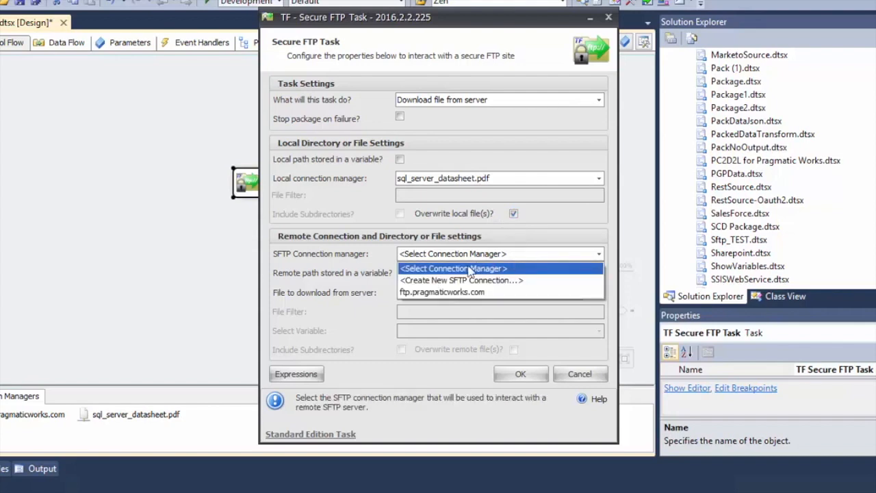
mouse_move(442, 291)
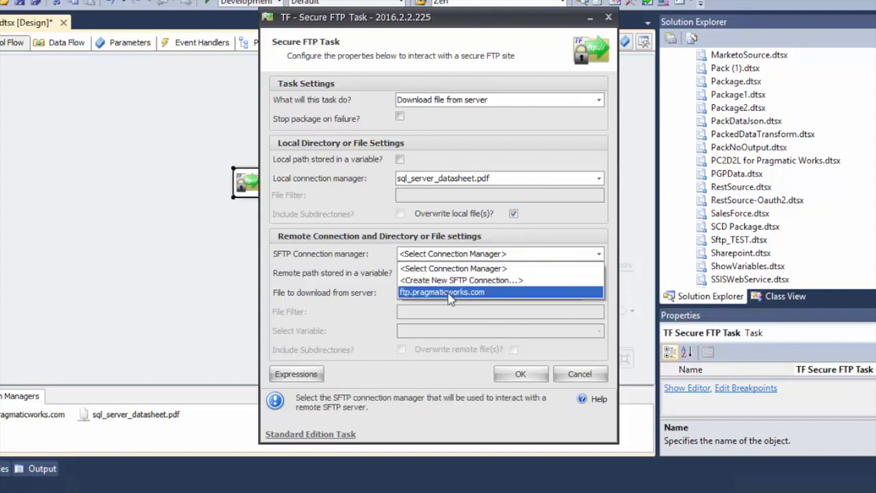
Use the ftp.pragmaticworks.com connection with remote file SQL_Server_2016_datasheet.pdf, and save the task.
click(442, 292)
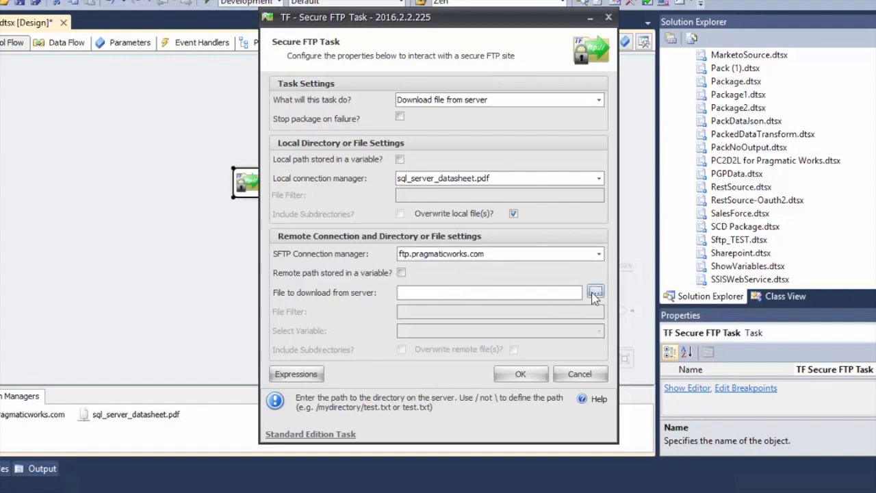
click(595, 291)
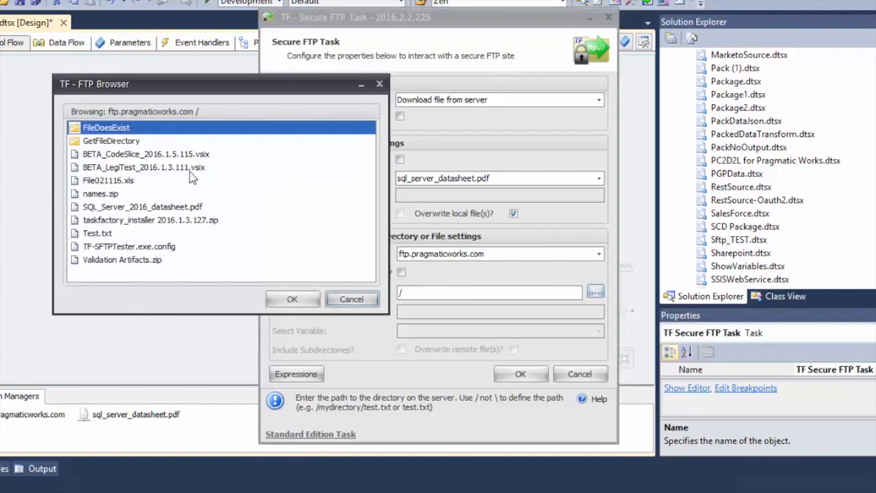
click(142, 206)
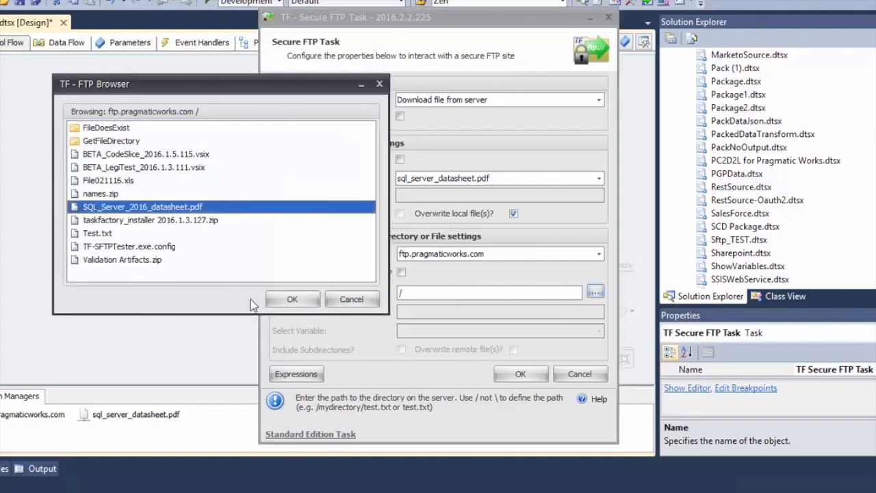
click(291, 299)
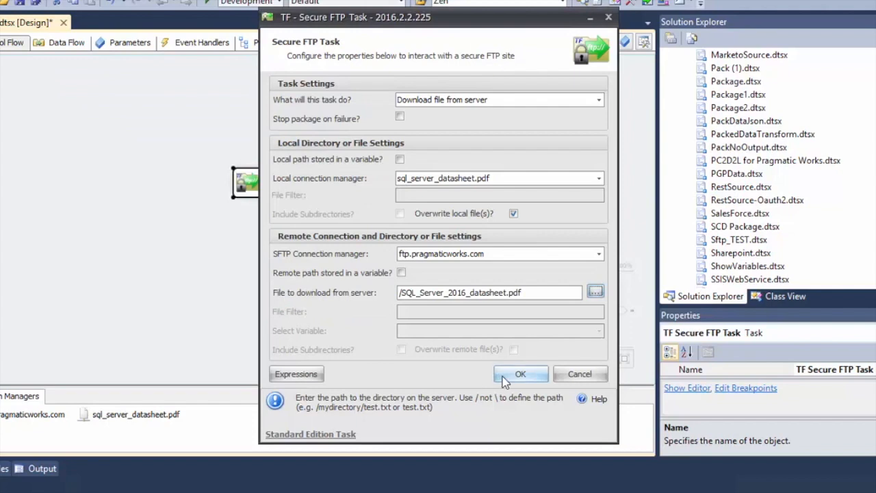
click(521, 374)
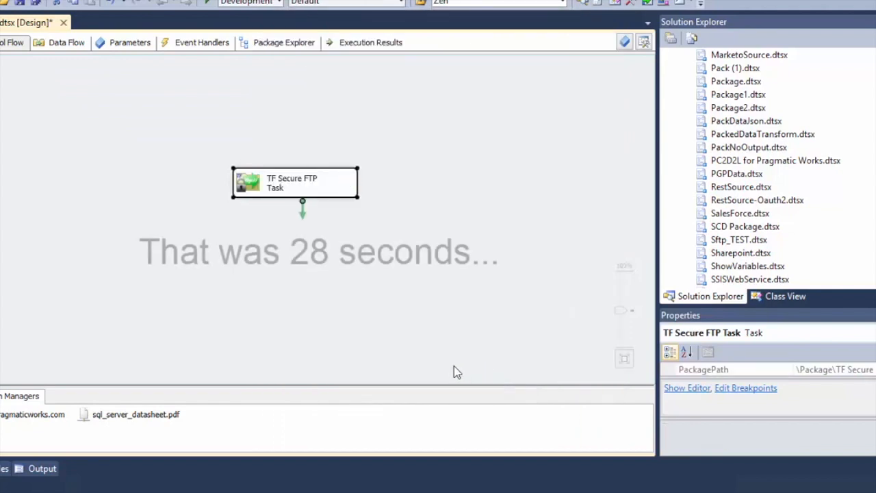